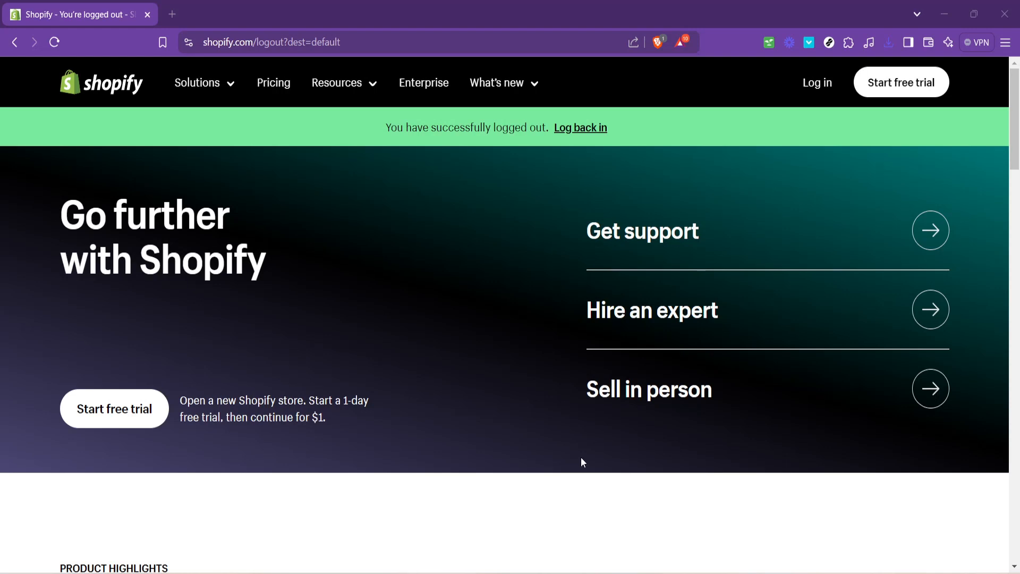
{"action": "mouse_move", "coordinate": [585, 457]}
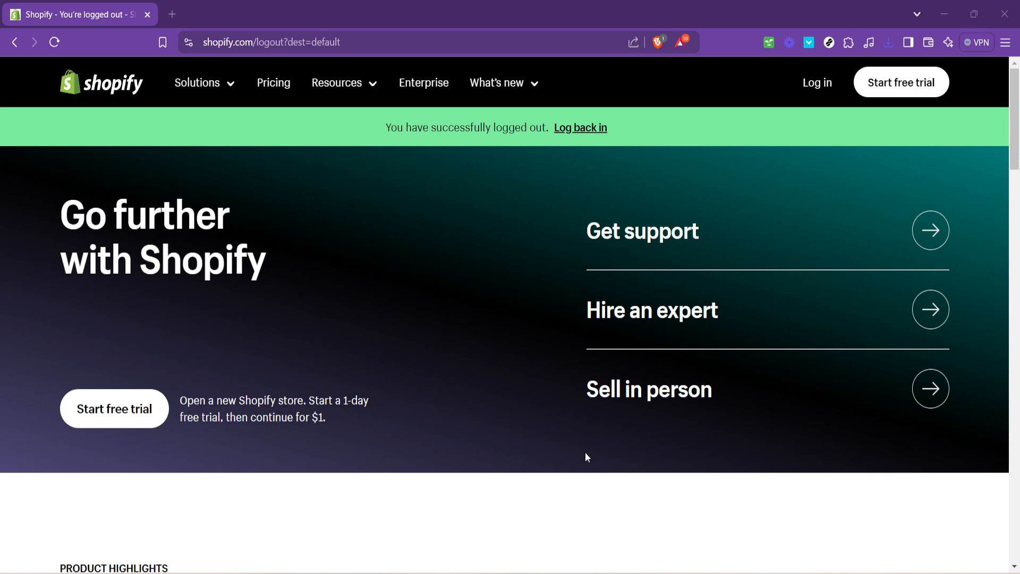
{"action": "mouse_move", "coordinate": [589, 451]}
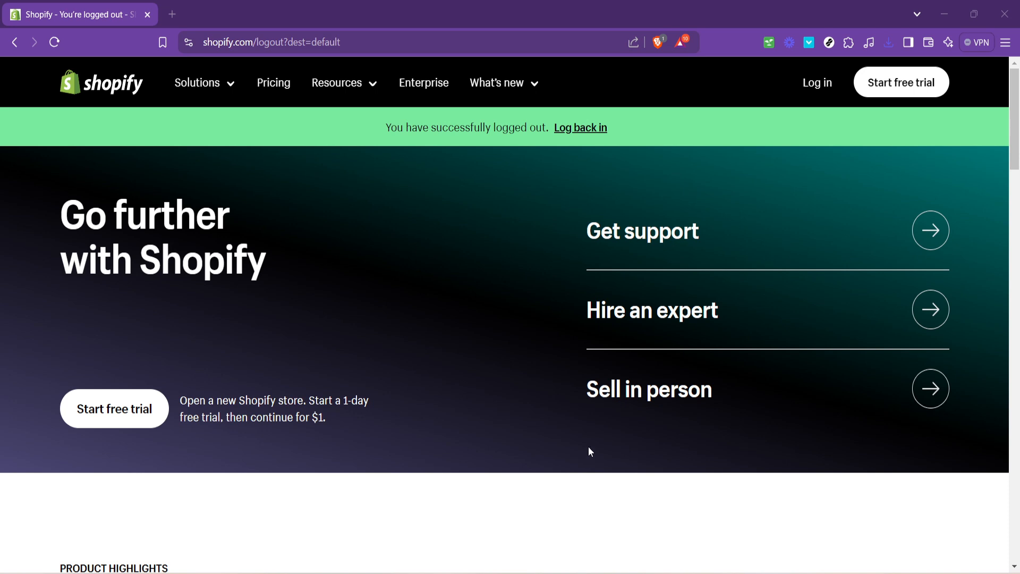
{"action": "mouse_move", "coordinate": [727, 365]}
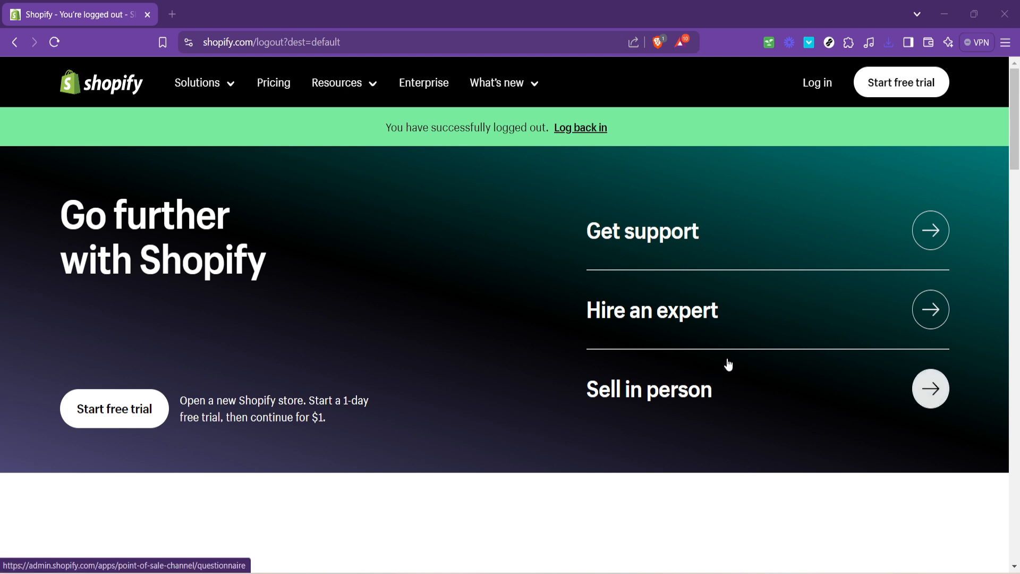
{"action": "mouse_move", "coordinate": [724, 364]}
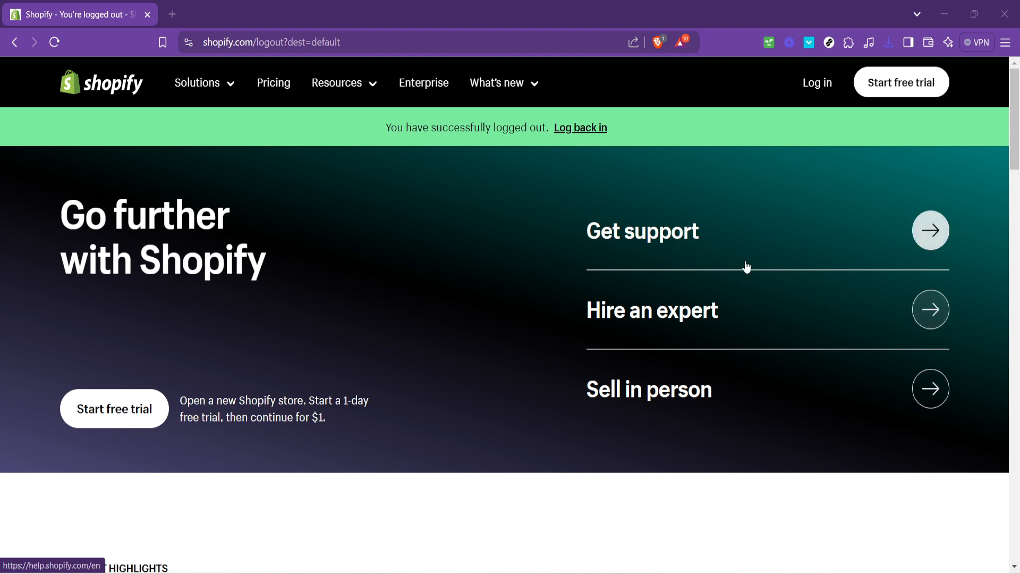
{"action": "mouse_move", "coordinate": [766, 182]}
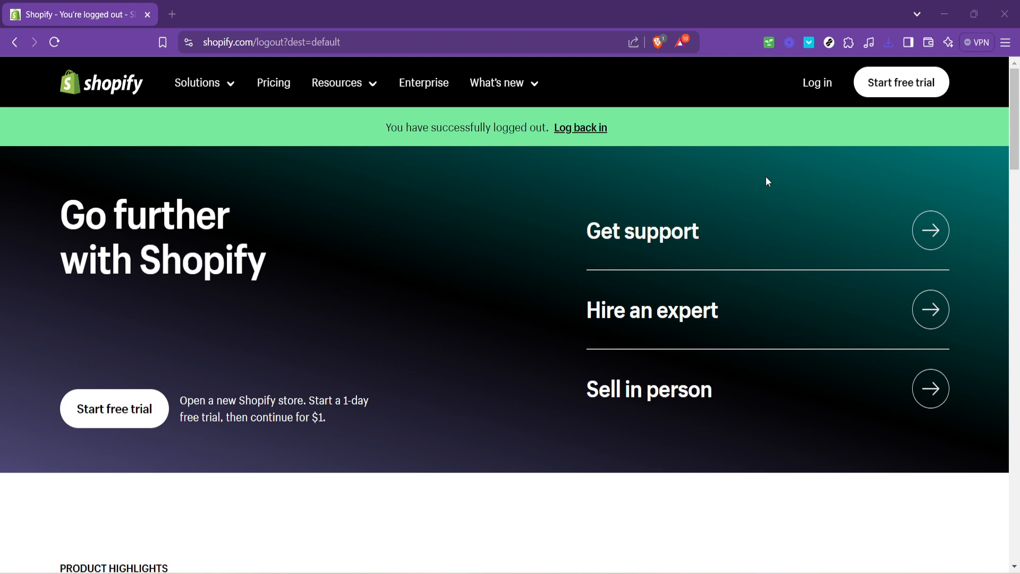
{"action": "mouse_move", "coordinate": [760, 157]}
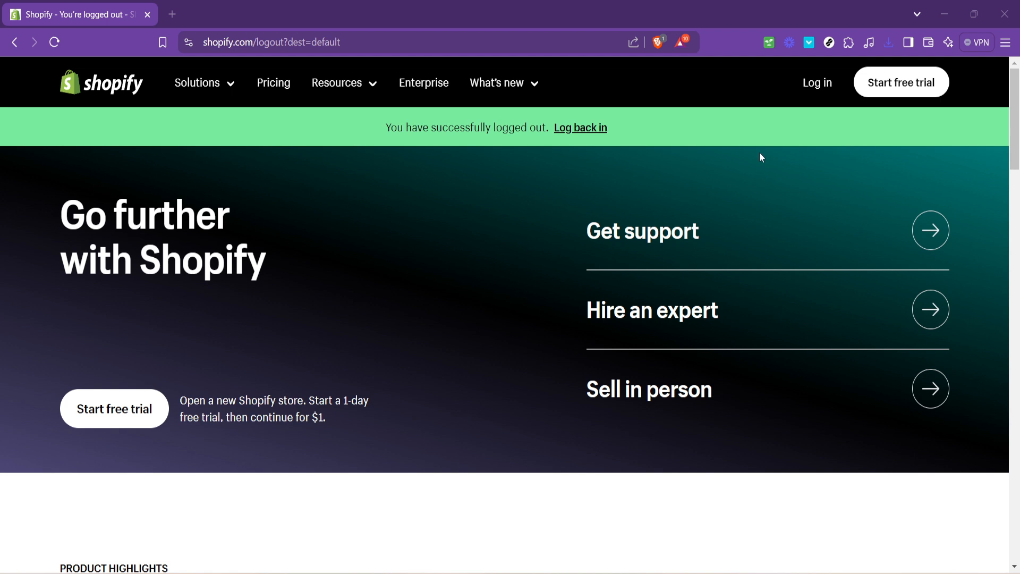
{"action": "mouse_move", "coordinate": [816, 83]}
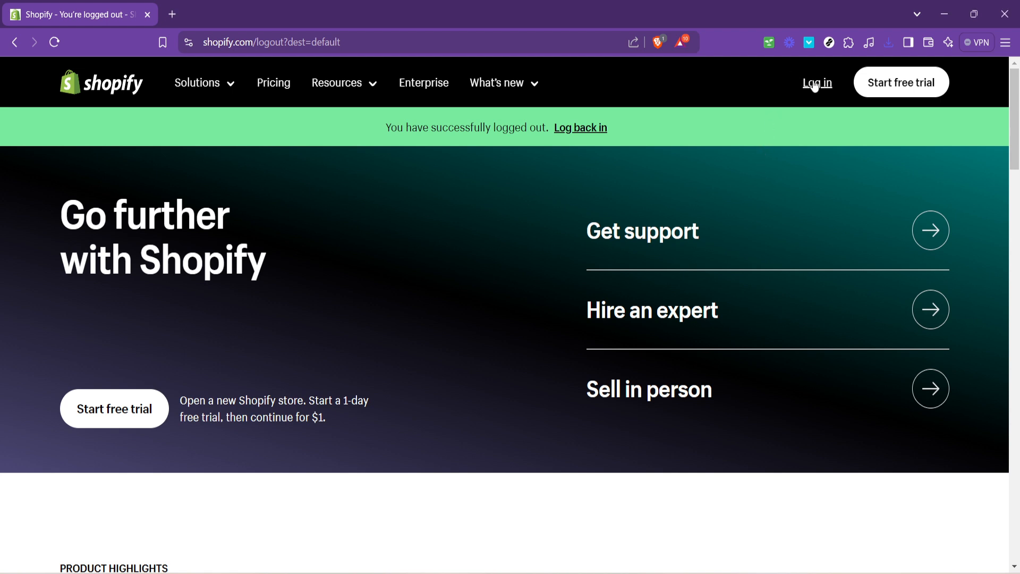
{"action": "left_click", "coordinate": [816, 83]}
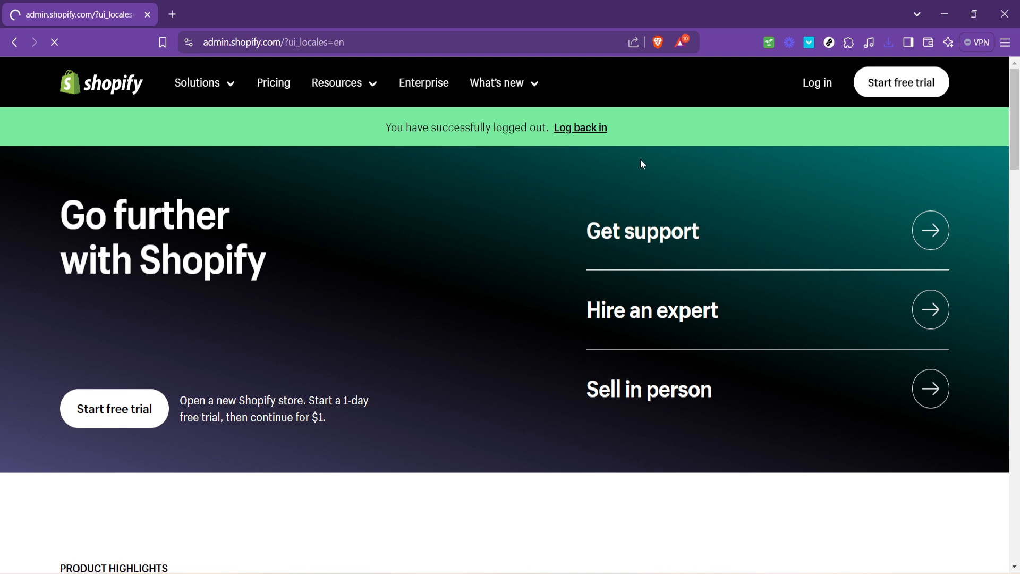
{"action": "left_click", "coordinate": [579, 127]}
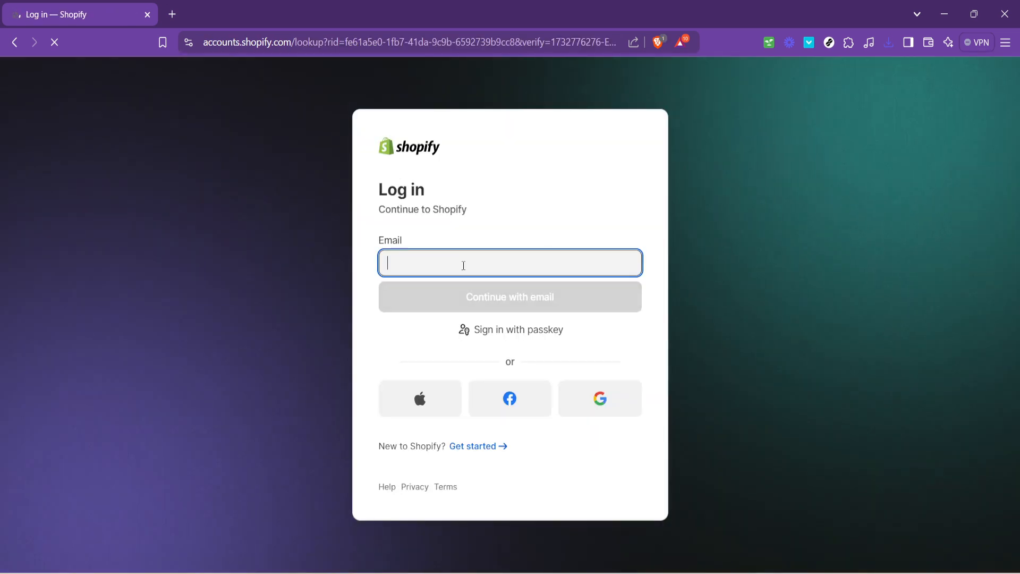
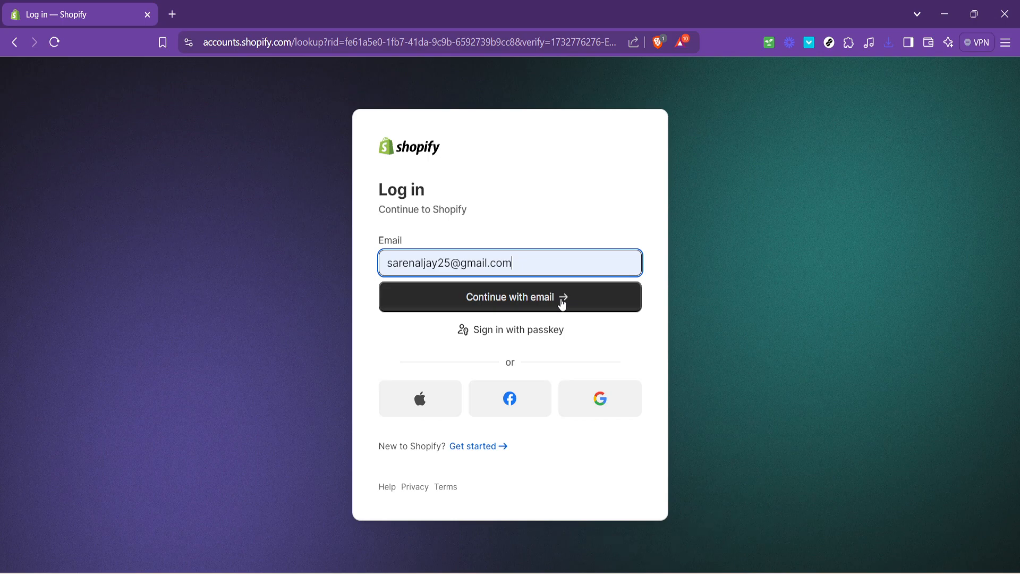
{"action": "left_click", "coordinate": [509, 296]}
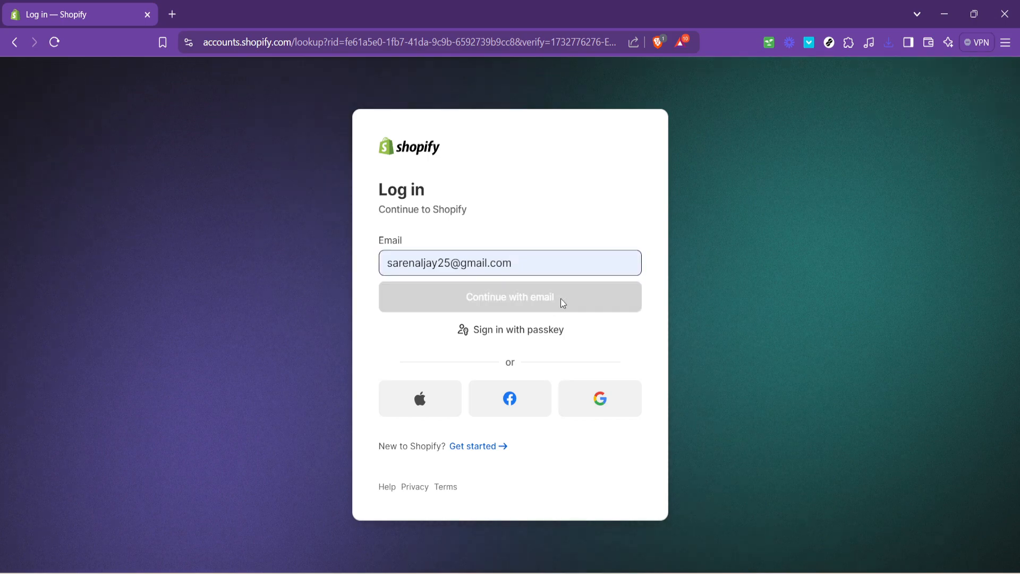
{"action": "left_click", "coordinate": [509, 296]}
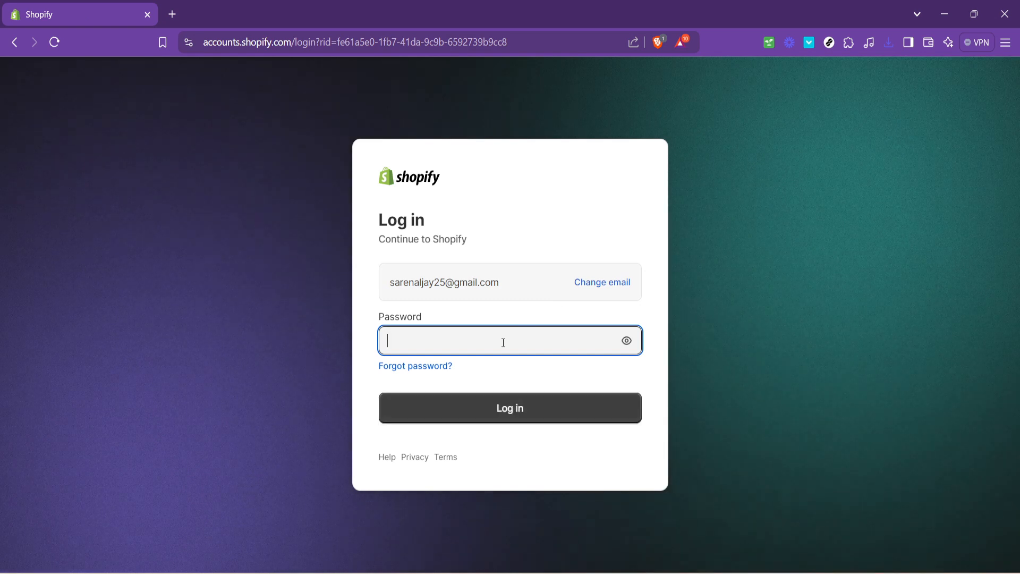
- Enter the account password and submit it to finish signing in
{"action": "type", "text": "••"}
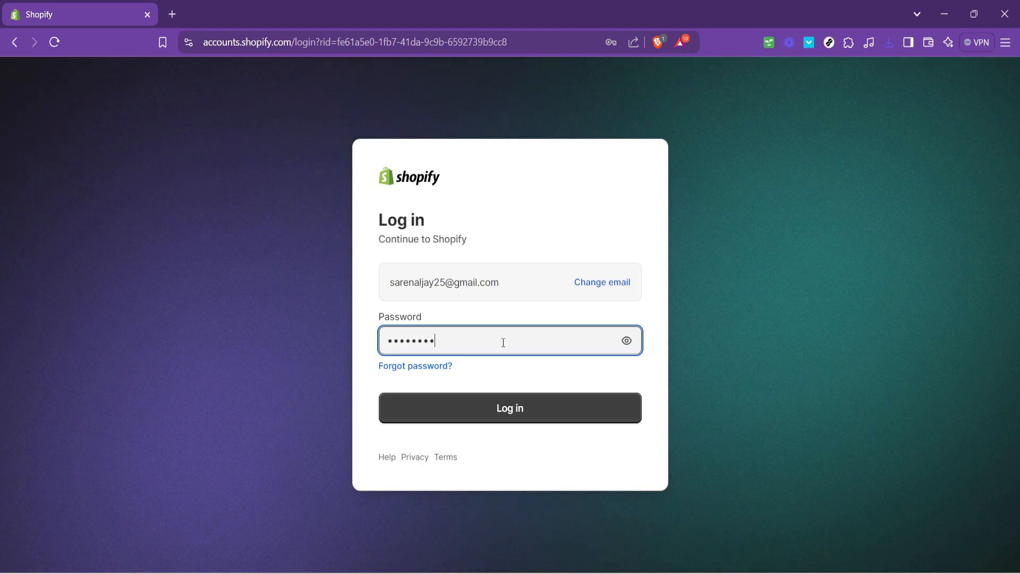
{"action": "type", "text": "•••"}
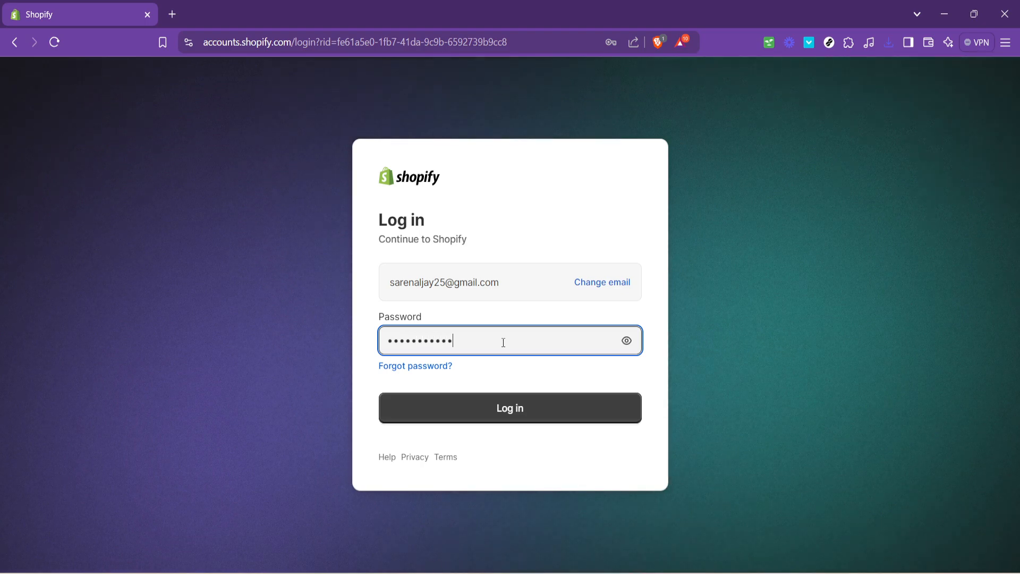
{"action": "left_click", "coordinate": [509, 408]}
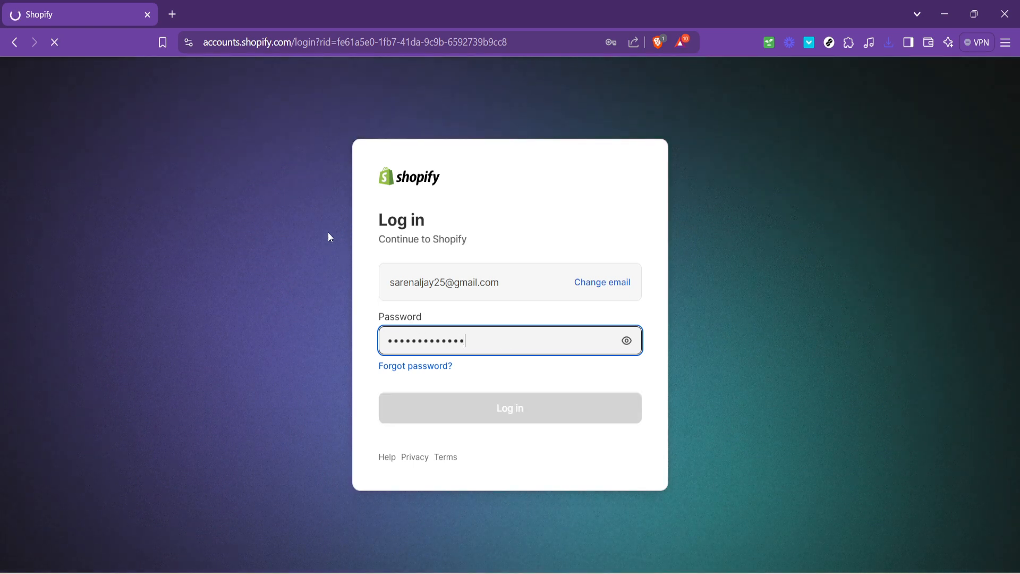
{"action": "left_click", "coordinate": [509, 408]}
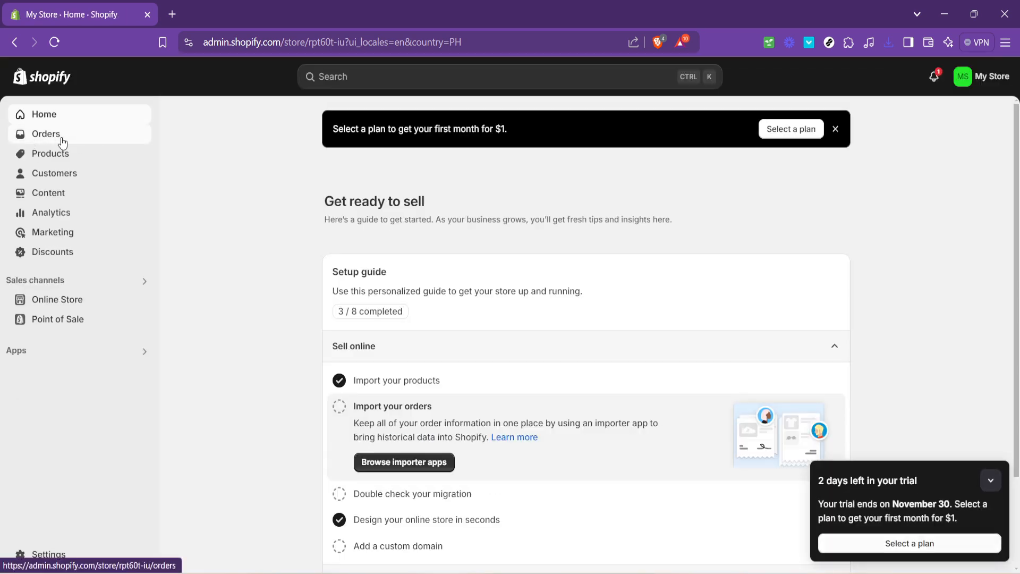
{"action": "left_click", "coordinate": [46, 134]}
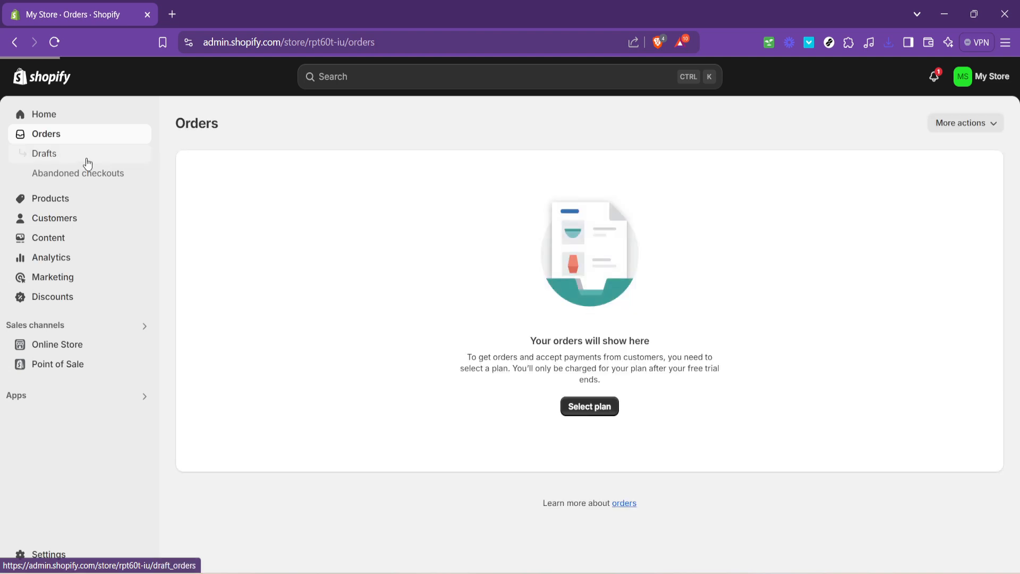
{"action": "left_click", "coordinate": [45, 153]}
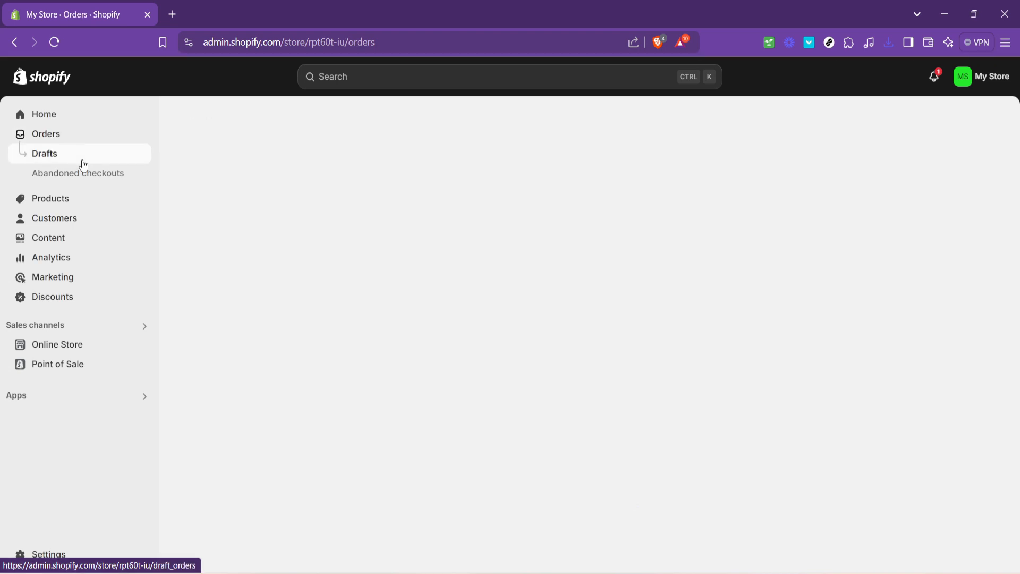
{"action": "left_click", "coordinate": [45, 153]}
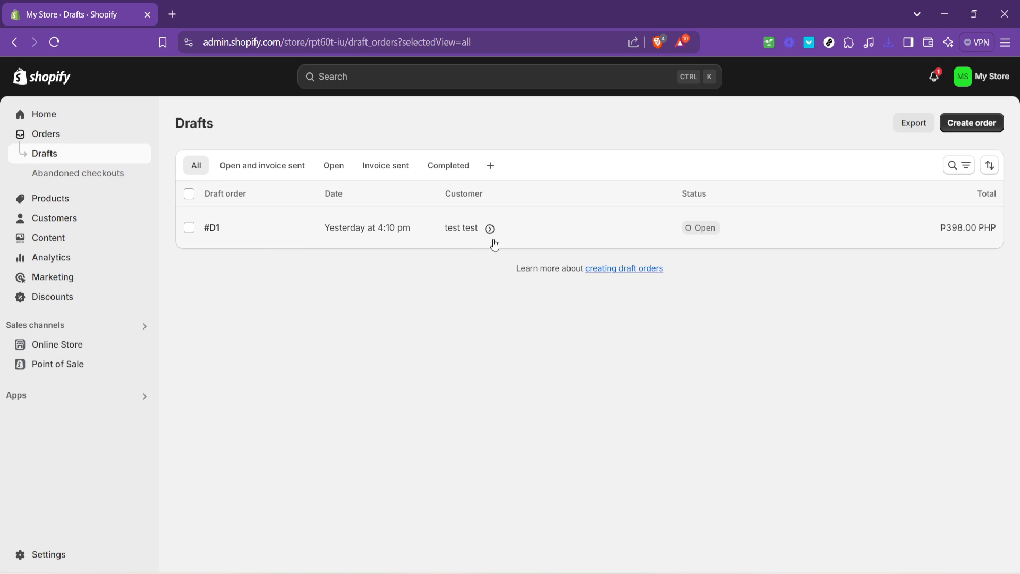
{"action": "mouse_move", "coordinate": [598, 245]}
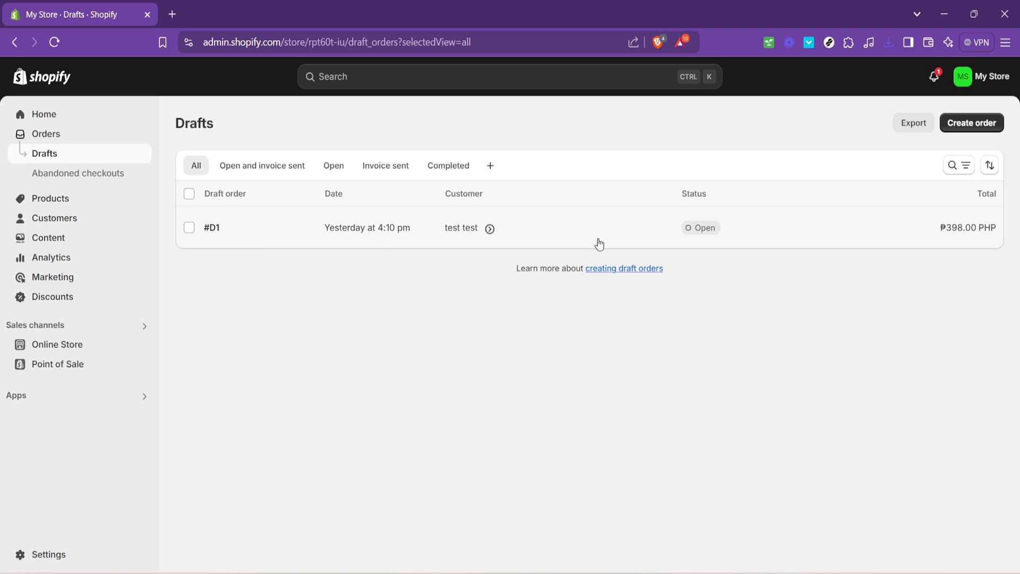
{"action": "mouse_move", "coordinate": [285, 253]}
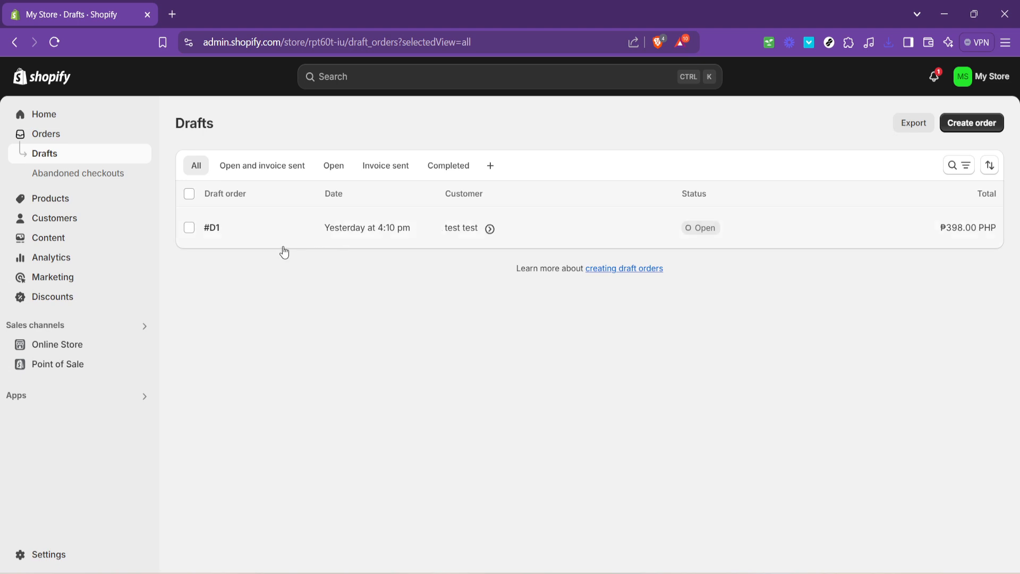
{"action": "mouse_move", "coordinate": [189, 227]}
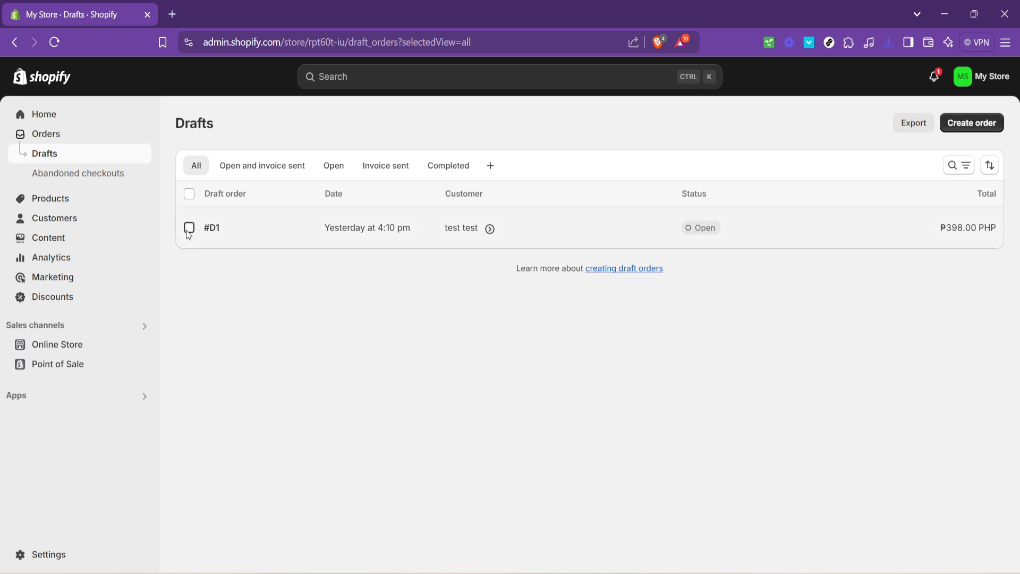
- Select draft order #D1 and reveal its More actions menu with Delete draft orders
{"action": "left_click", "coordinate": [189, 228]}
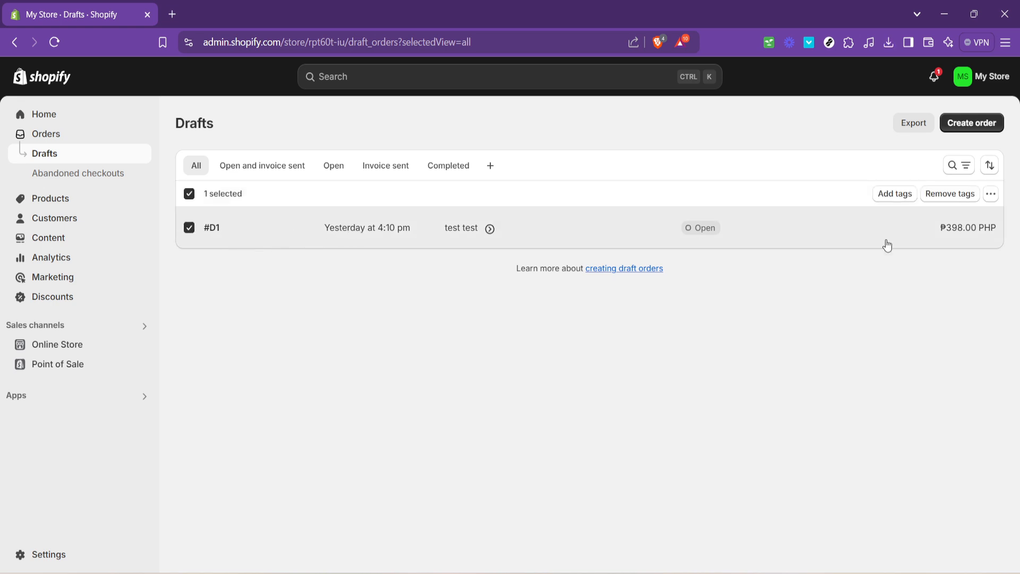
{"action": "mouse_move", "coordinate": [992, 193]}
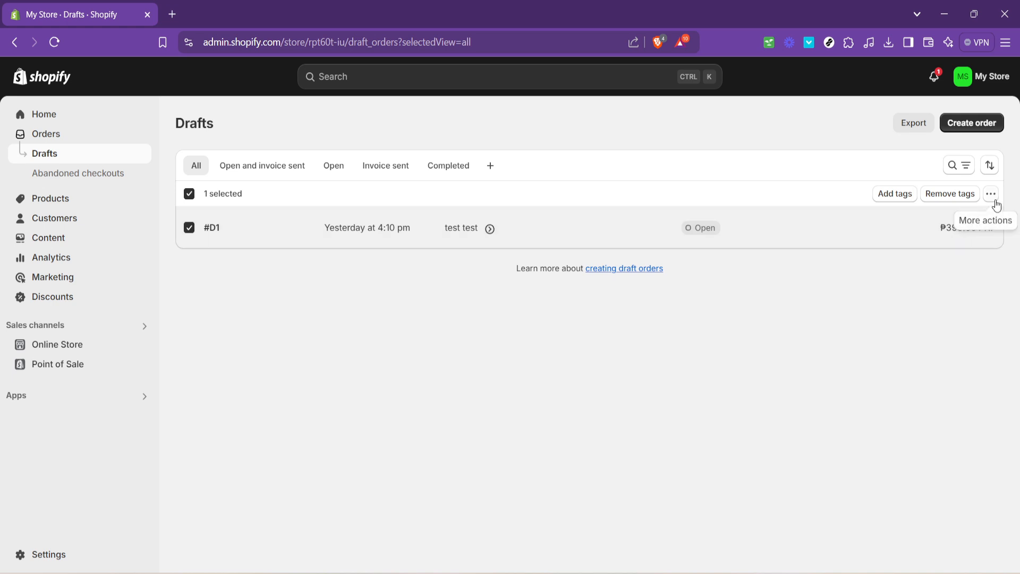
{"action": "mouse_move", "coordinate": [883, 253]}
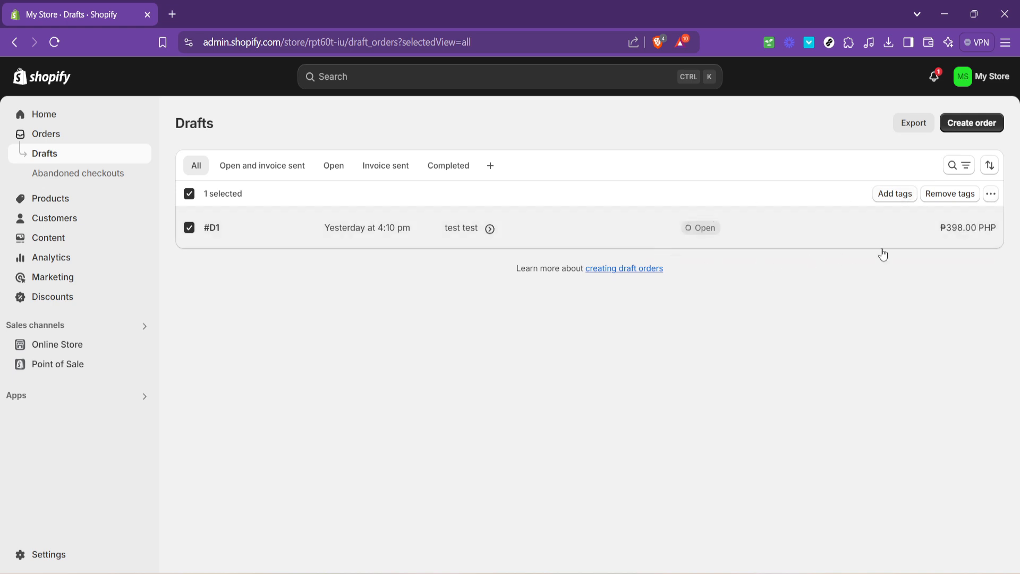
{"action": "mouse_move", "coordinate": [991, 194]}
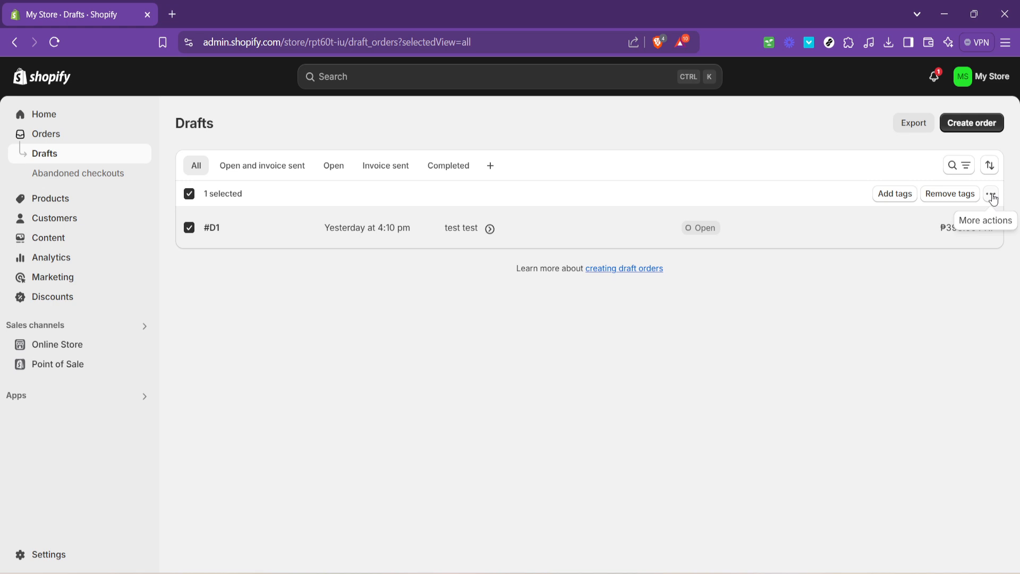
{"action": "mouse_move", "coordinate": [730, 233]}
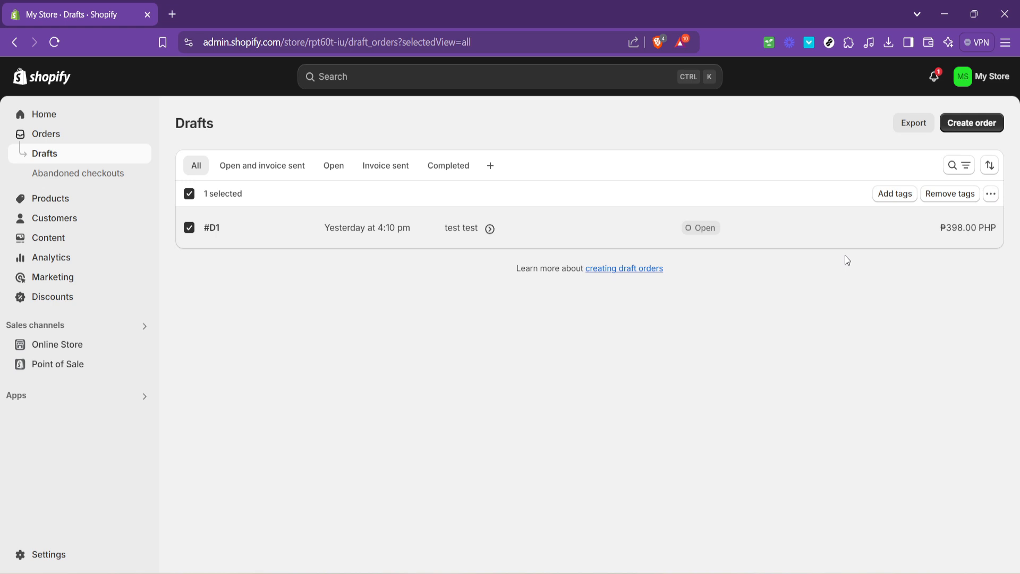
{"action": "mouse_move", "coordinate": [990, 194]}
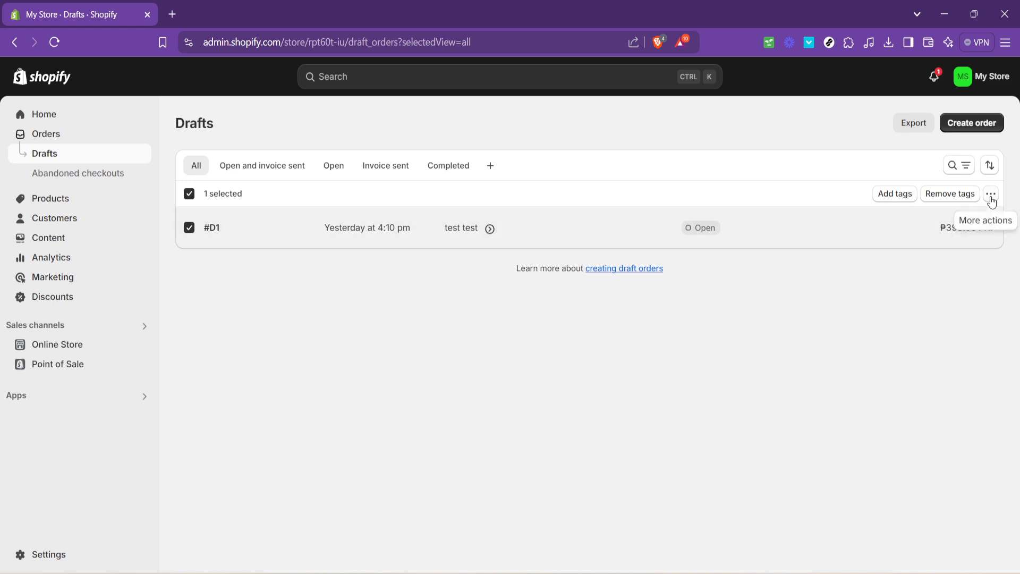
{"action": "left_click", "coordinate": [991, 193]}
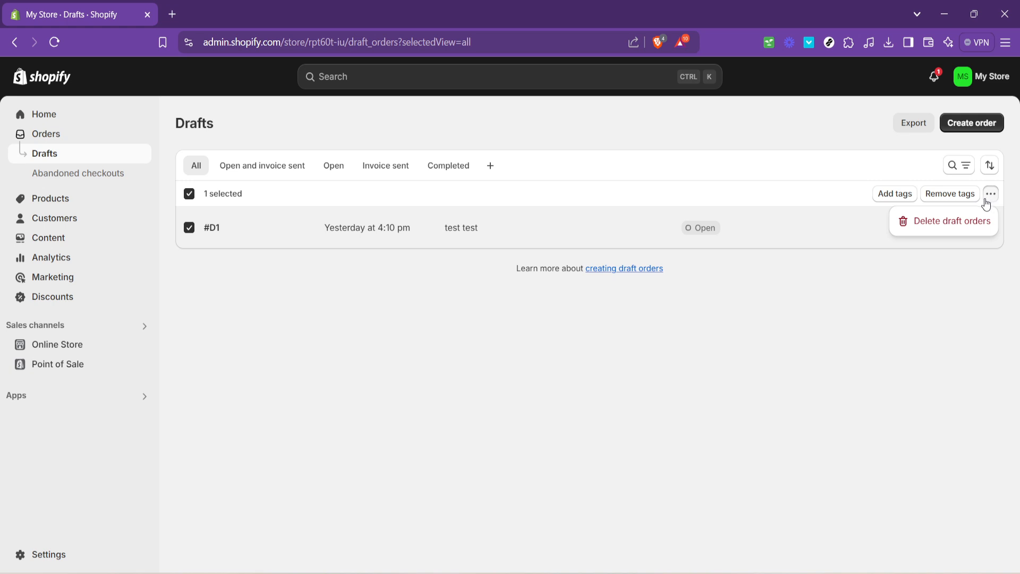
{"action": "mouse_move", "coordinate": [950, 221]}
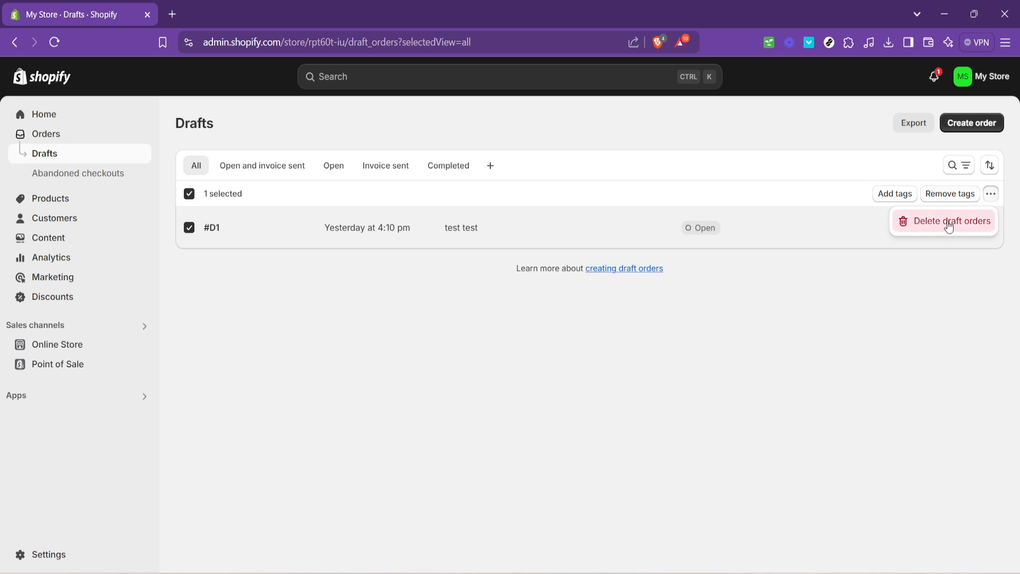
{"action": "mouse_move", "coordinate": [931, 229]}
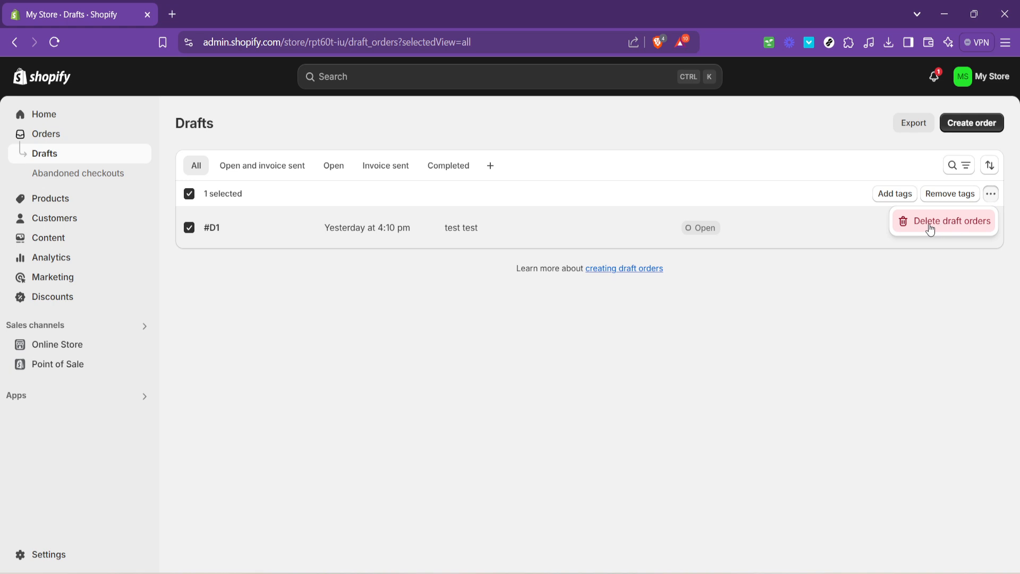
{"action": "mouse_move", "coordinate": [920, 230]}
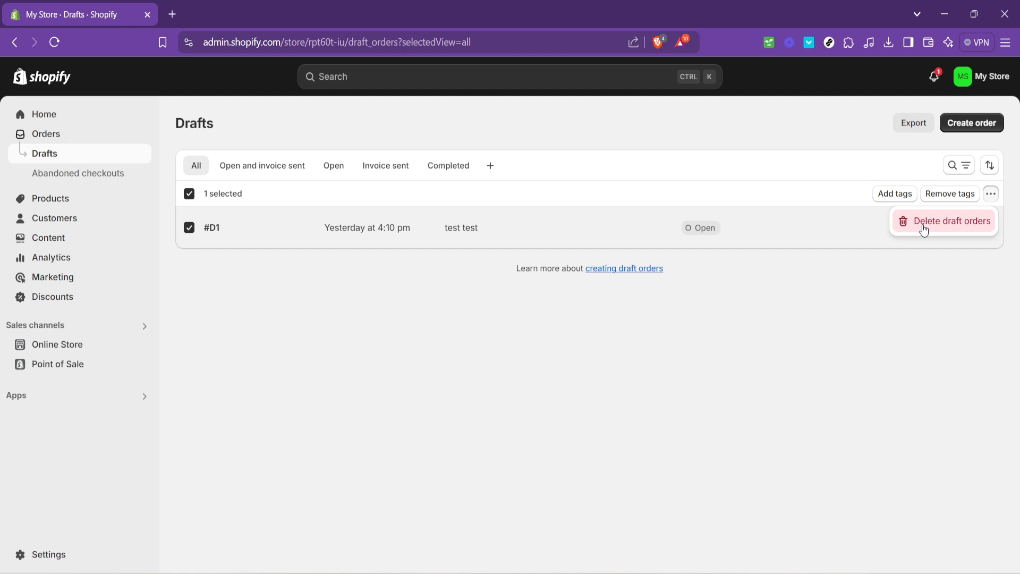
- Request deletion of draft #D1, then dismiss the confirmation so the draft is kept
{"action": "left_click", "coordinate": [951, 221]}
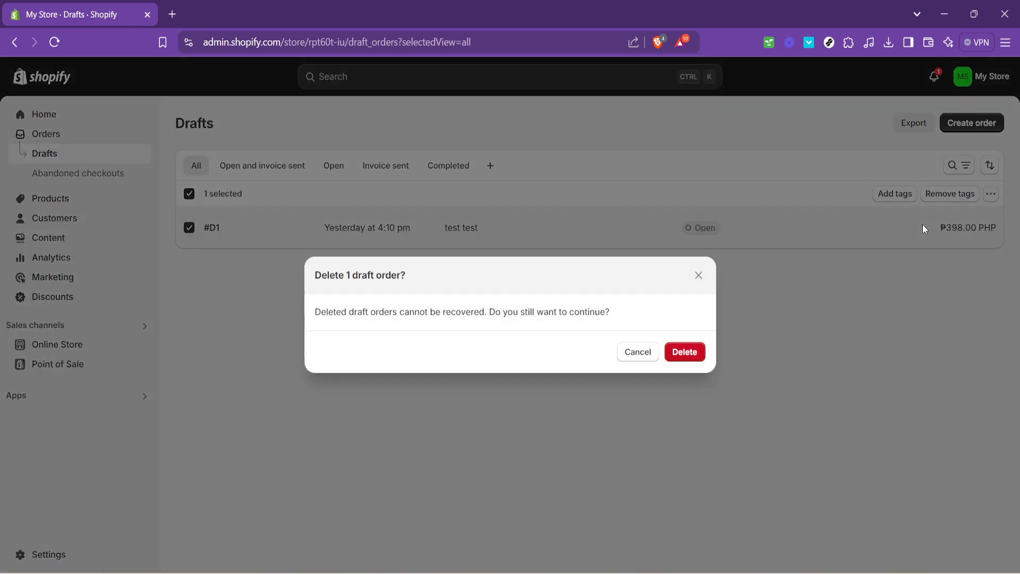
{"action": "mouse_move", "coordinate": [689, 338]}
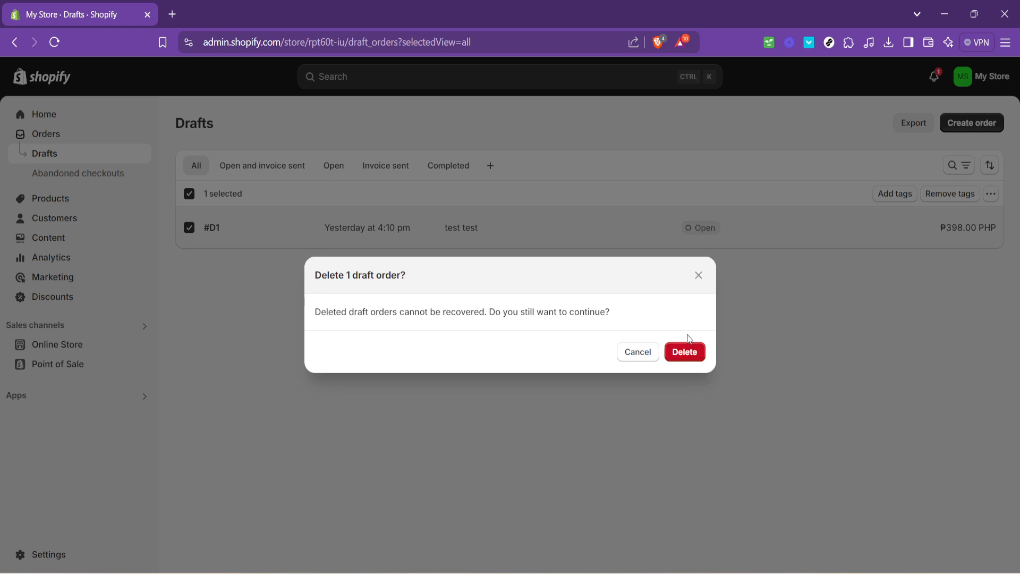
{"action": "mouse_move", "coordinate": [610, 264]}
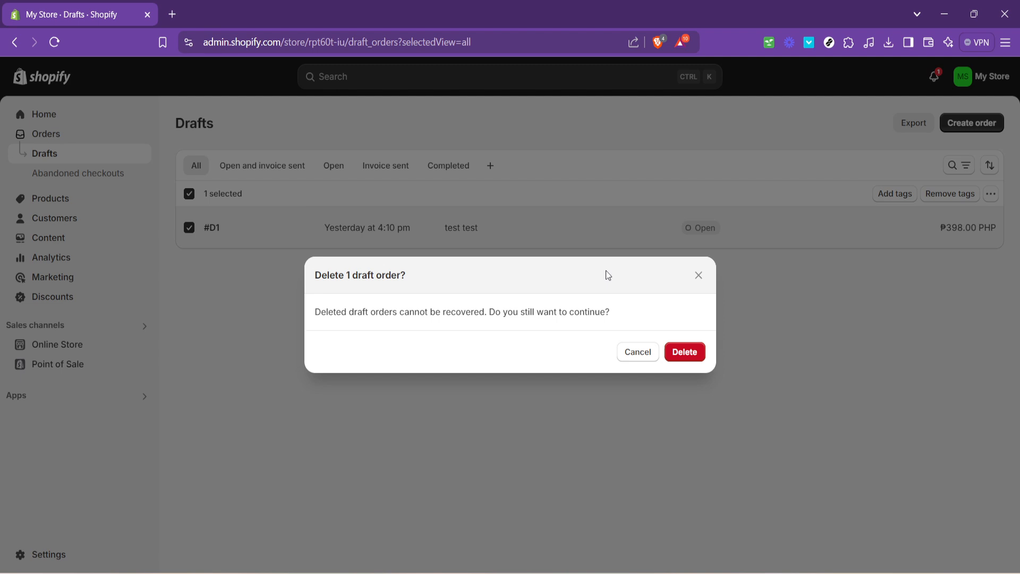
{"action": "mouse_move", "coordinate": [602, 277]}
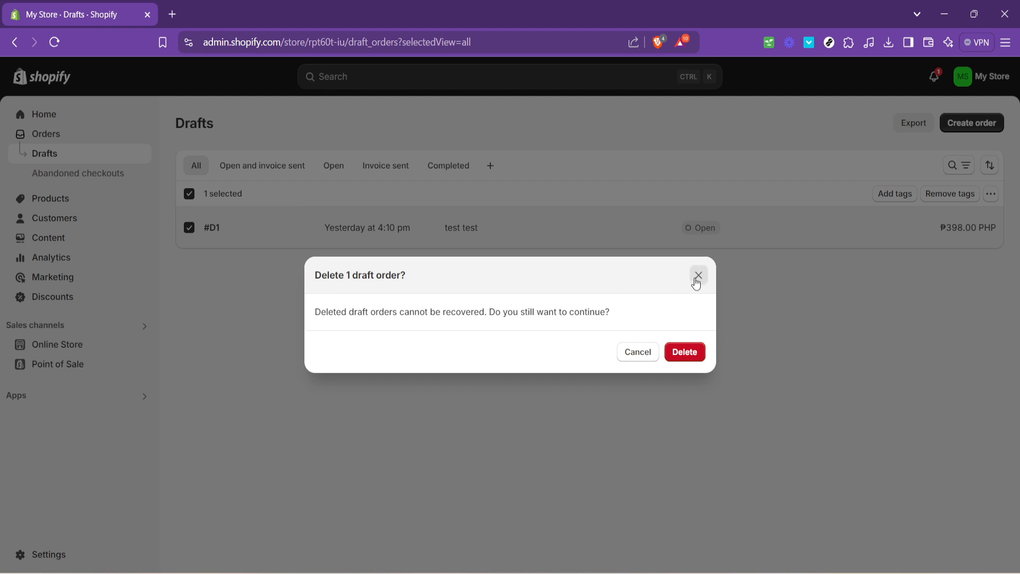
{"action": "left_click", "coordinate": [697, 274]}
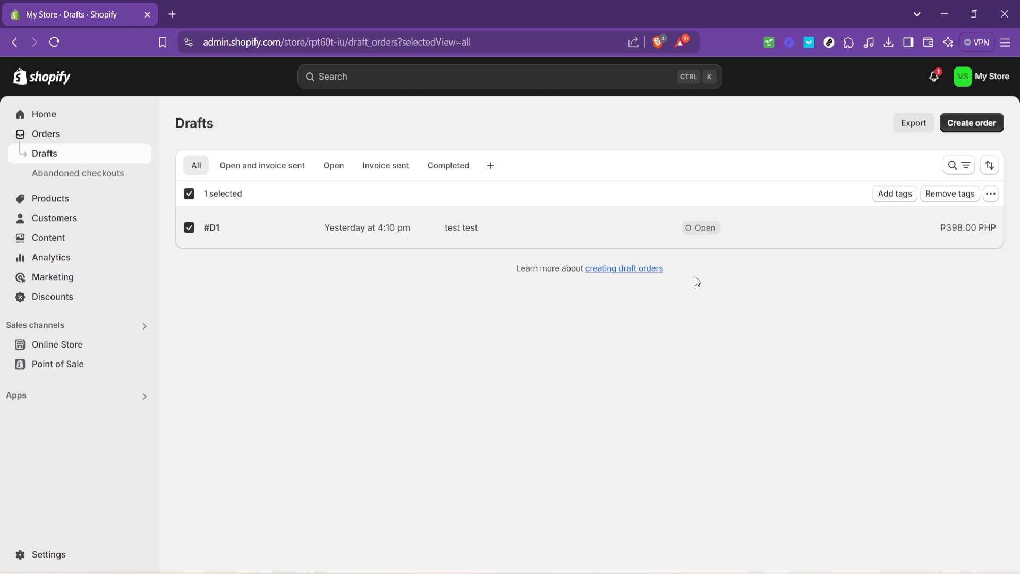